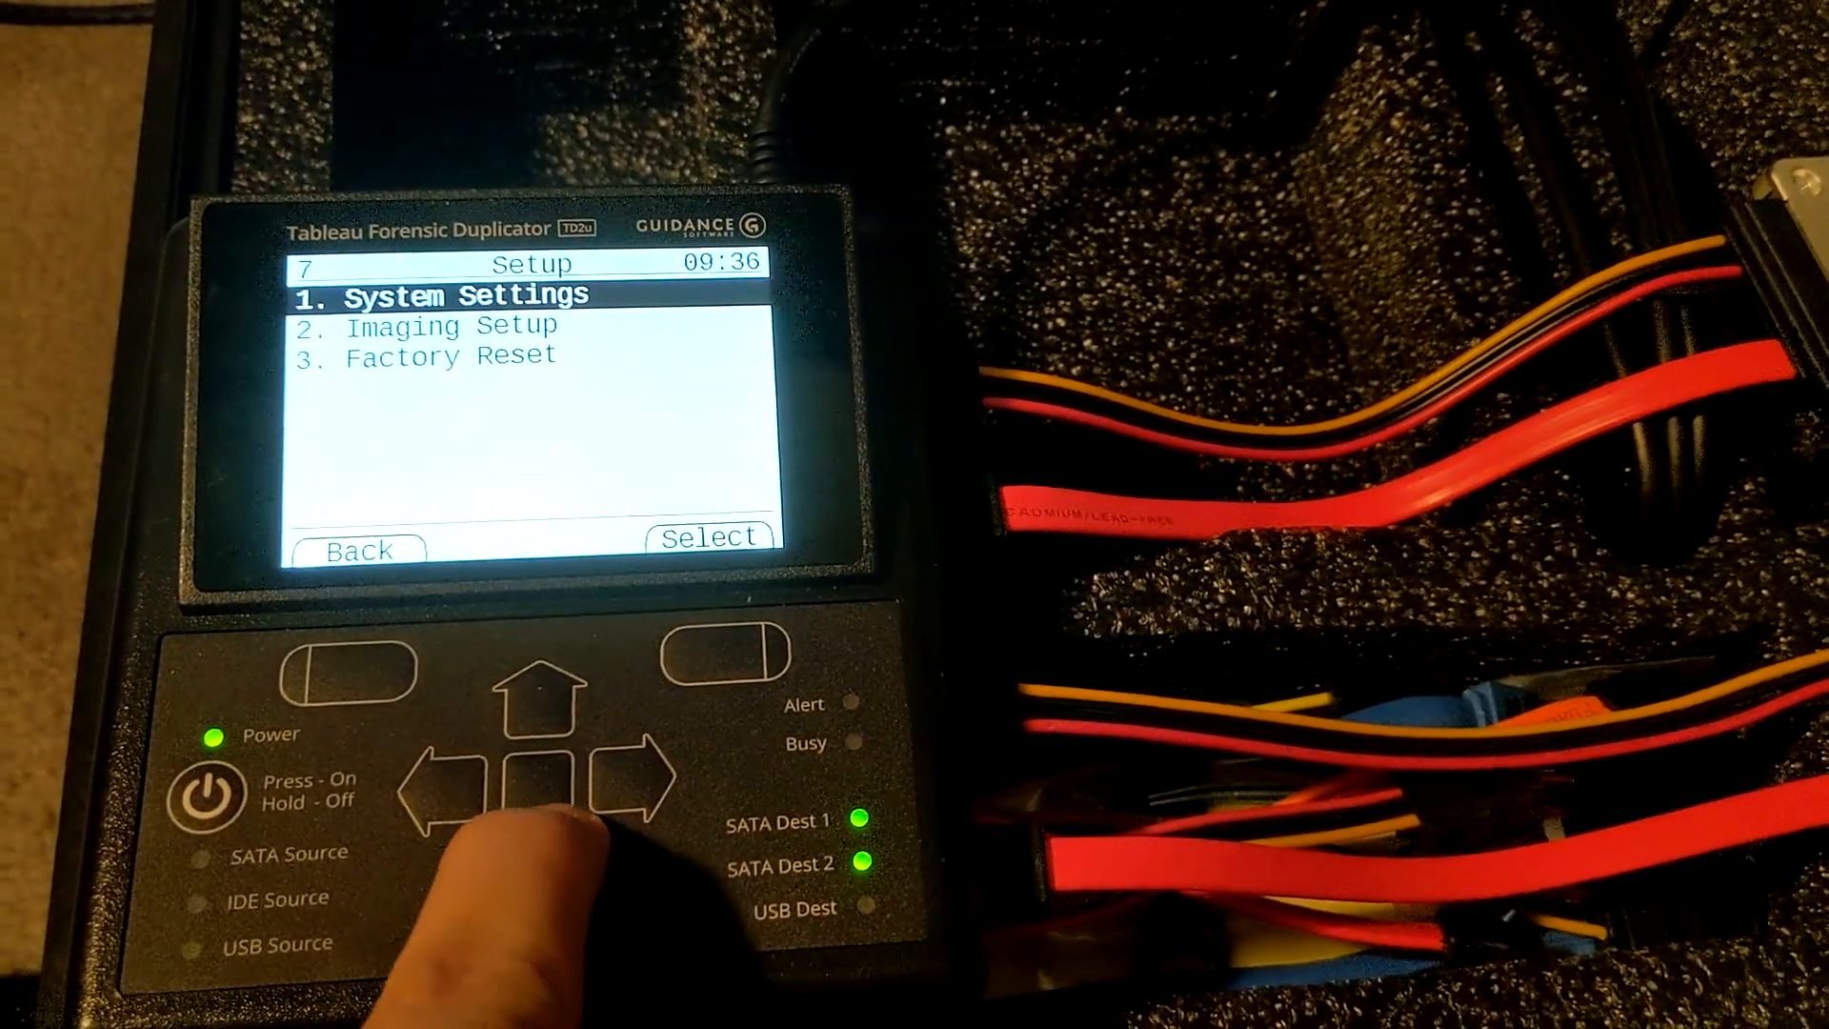
Select Imaging Setup to show Ex01 file type, 2 GB file size and compression.
click(708, 535)
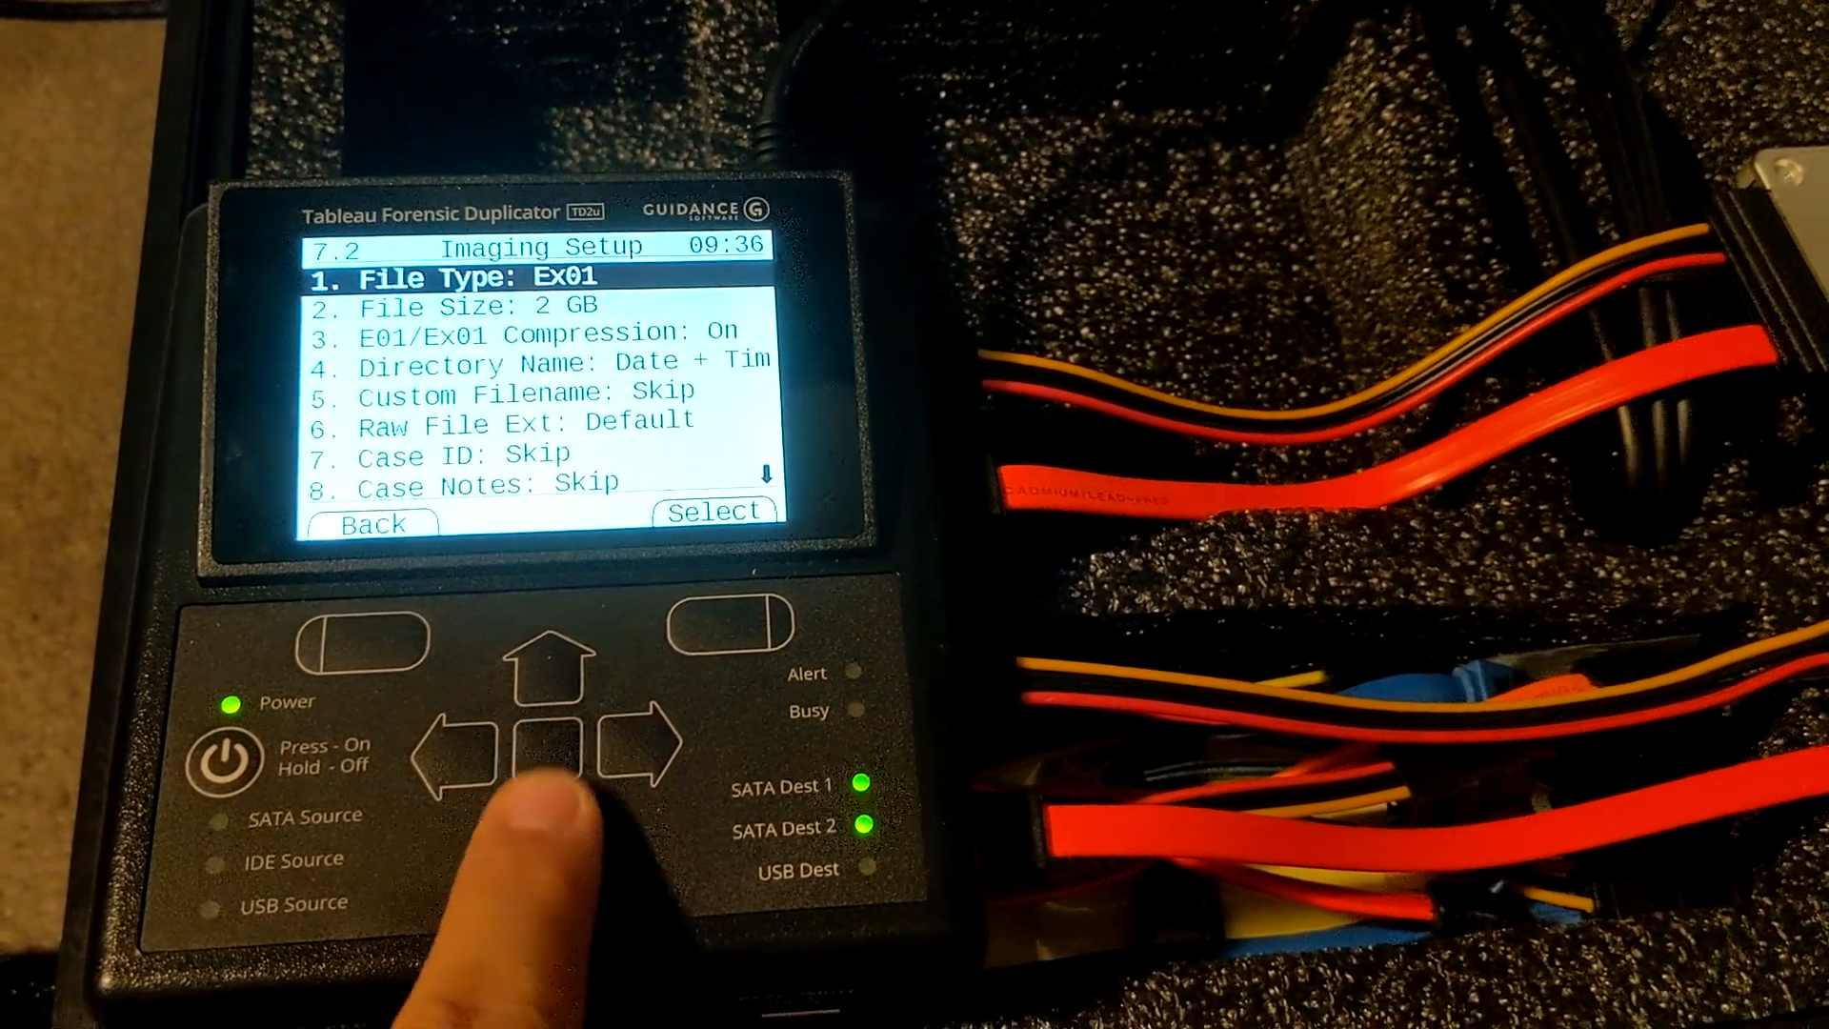